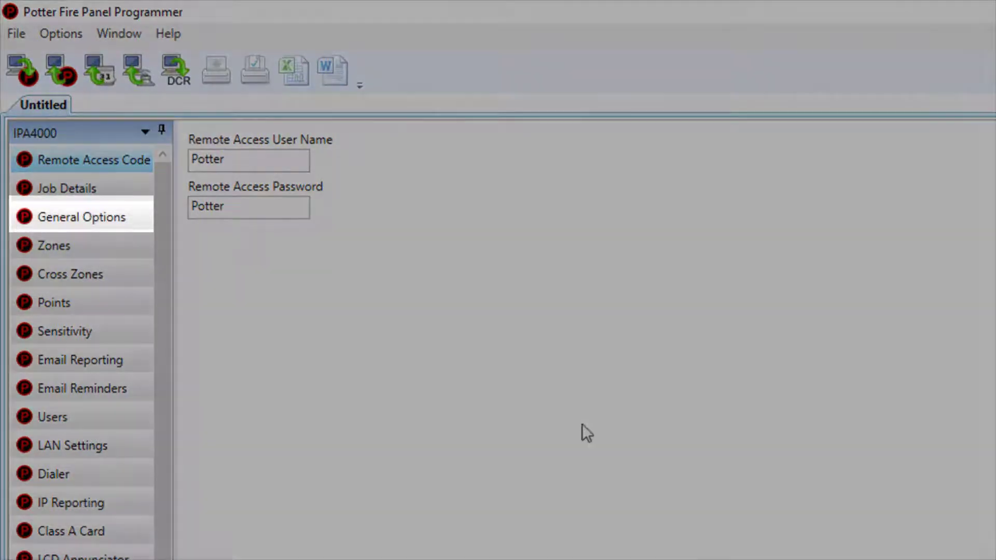
- Enter 'Science Building 102' as the Panel Name under General Options
{"action": "left_click", "coordinate": [82, 216]}
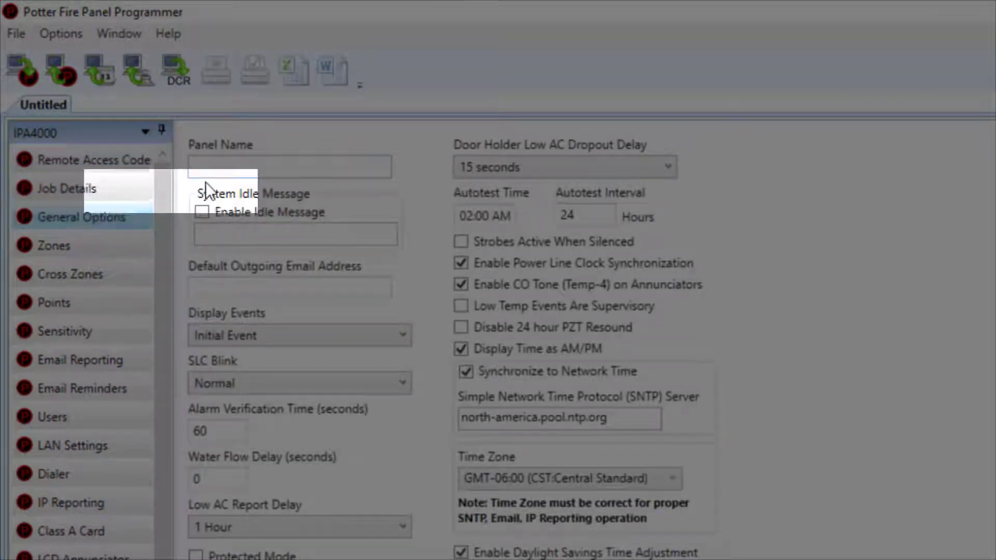
{"action": "left_click", "coordinate": [289, 166]}
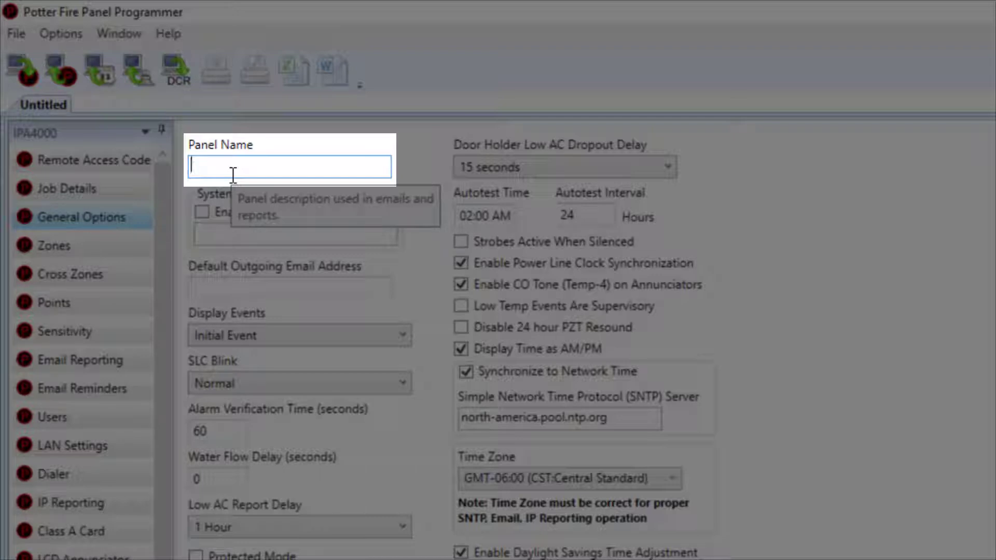
{"action": "type", "text": "Science Building 102"}
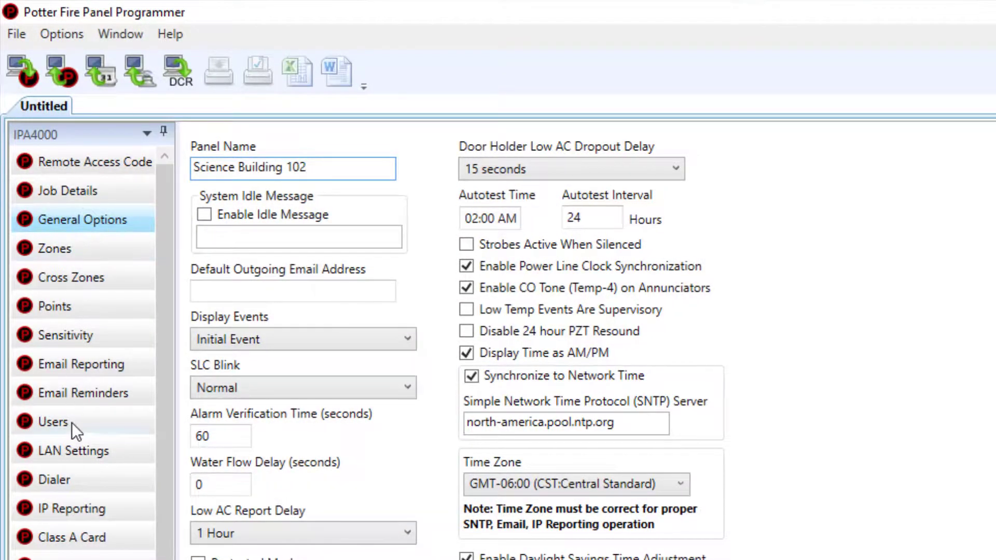
{"action": "left_click", "coordinate": [58, 421]}
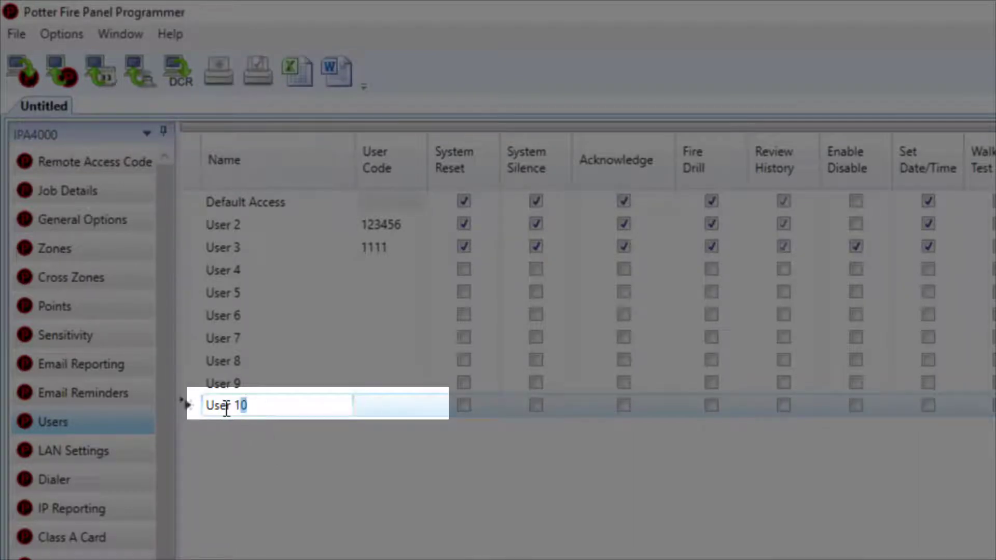
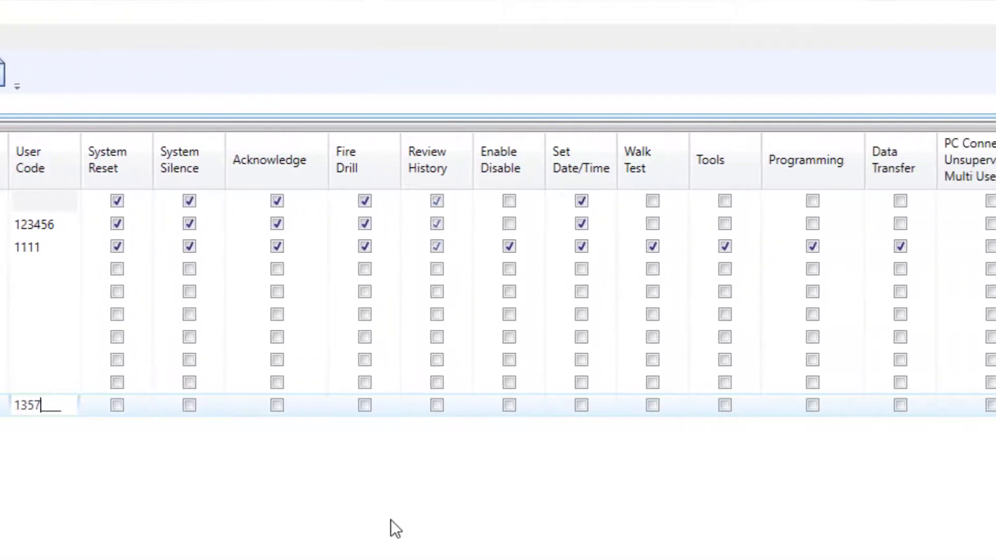
- Tick PC Connect permission on the PotterNet user row
{"action": "scroll", "scroll_direction": "right", "scroll_amount": 3}
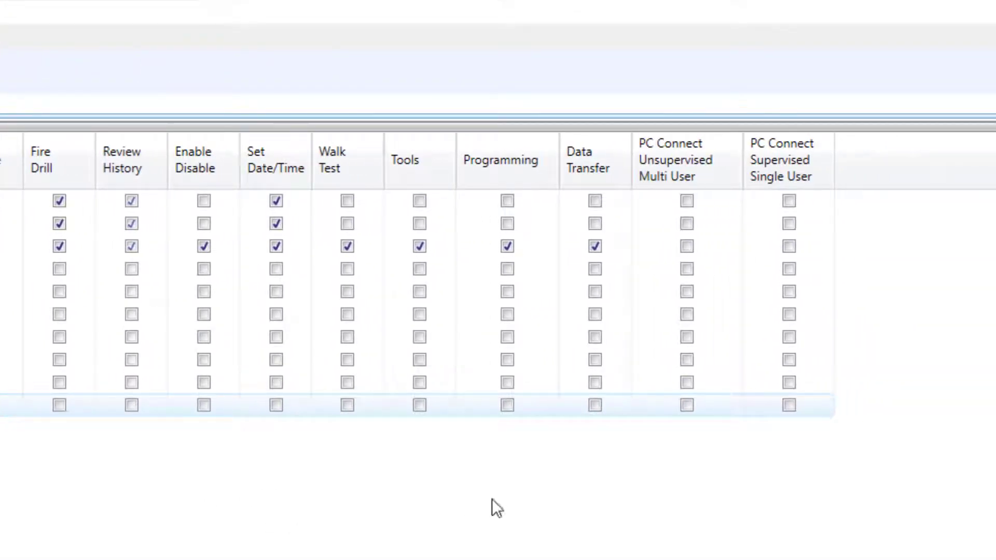
{"action": "left_click", "coordinate": [788, 406]}
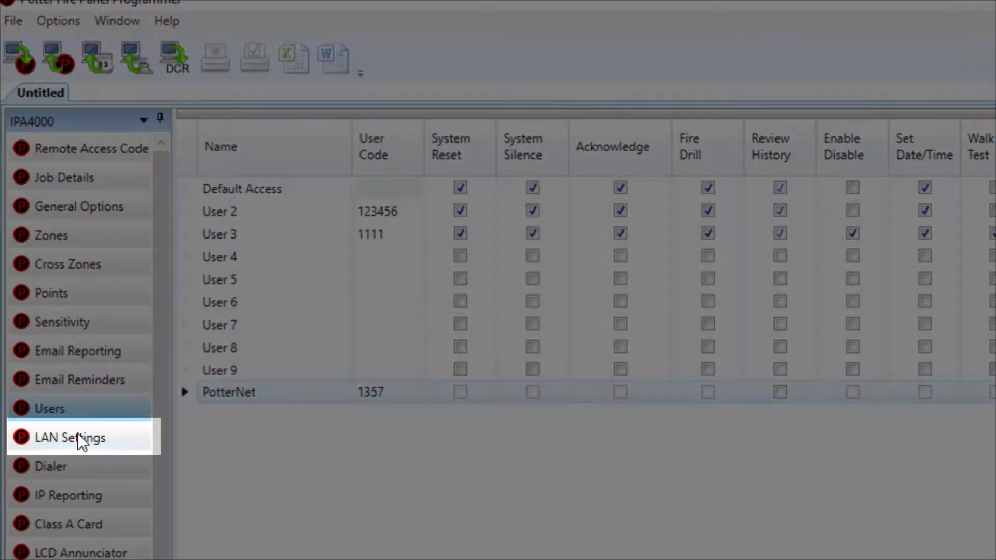
- Switch LAN Settings to static IP with address 10.0.5.45
{"action": "left_click", "coordinate": [70, 437]}
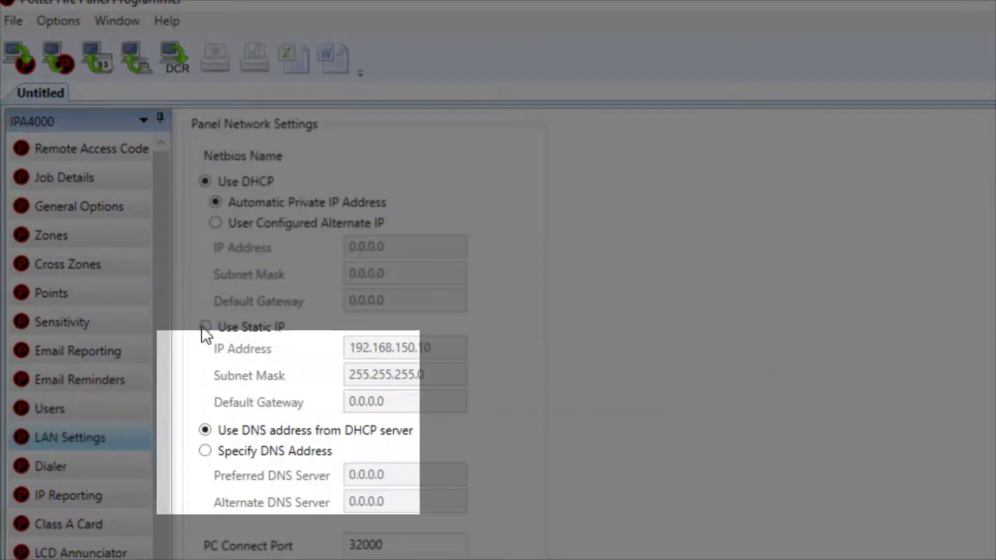
{"action": "left_click", "coordinate": [205, 326]}
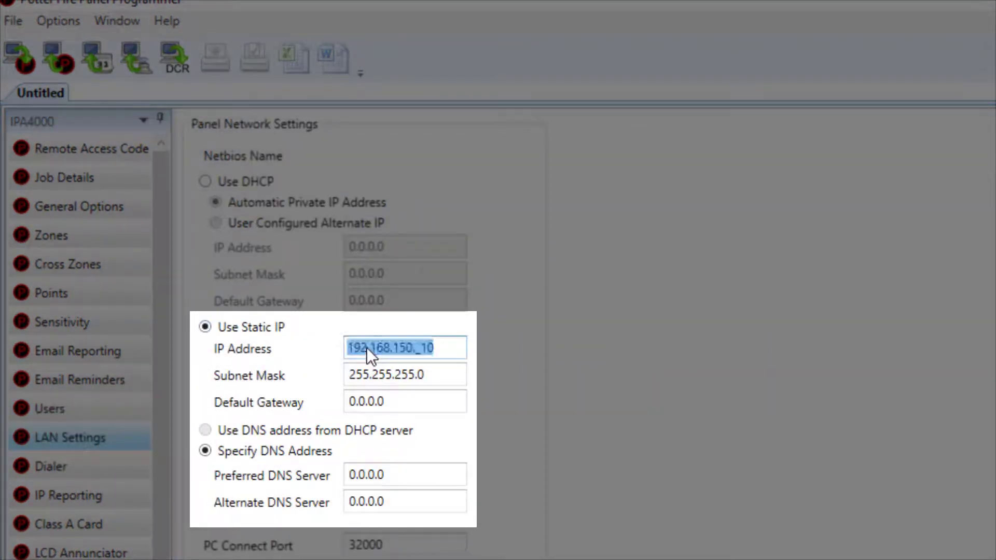
{"action": "mouse_move", "coordinate": [328, 364]}
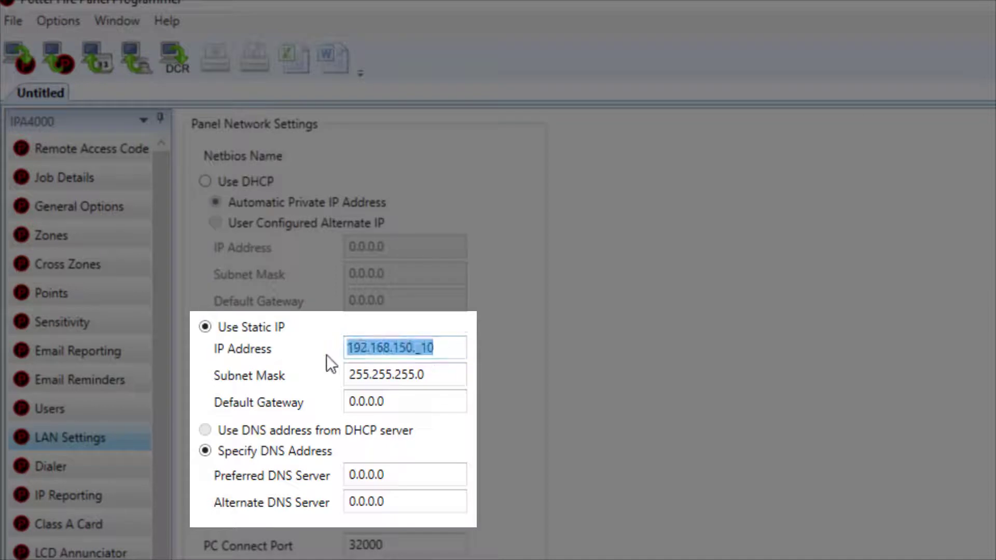
{"action": "type", "text": "10.0.5."}
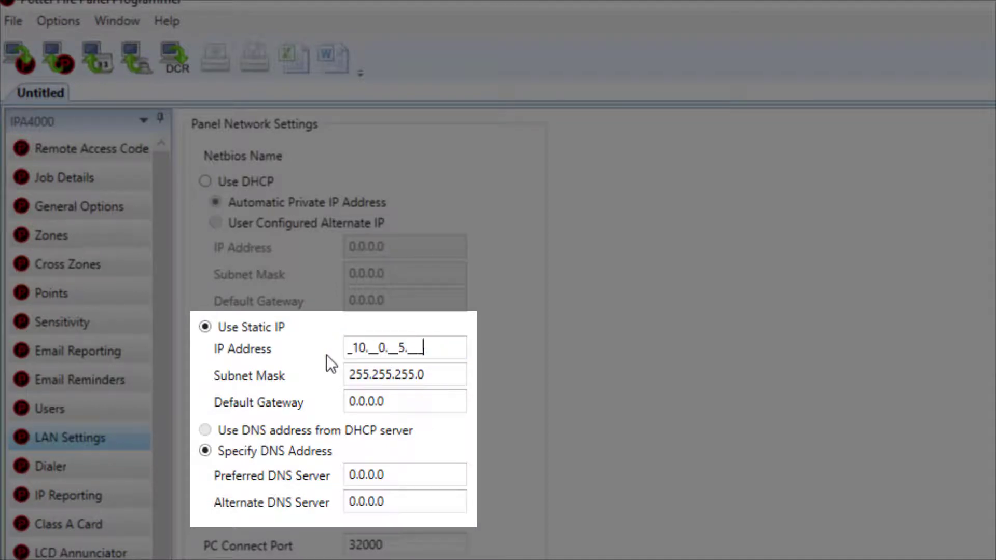
{"action": "type", "text": "45"}
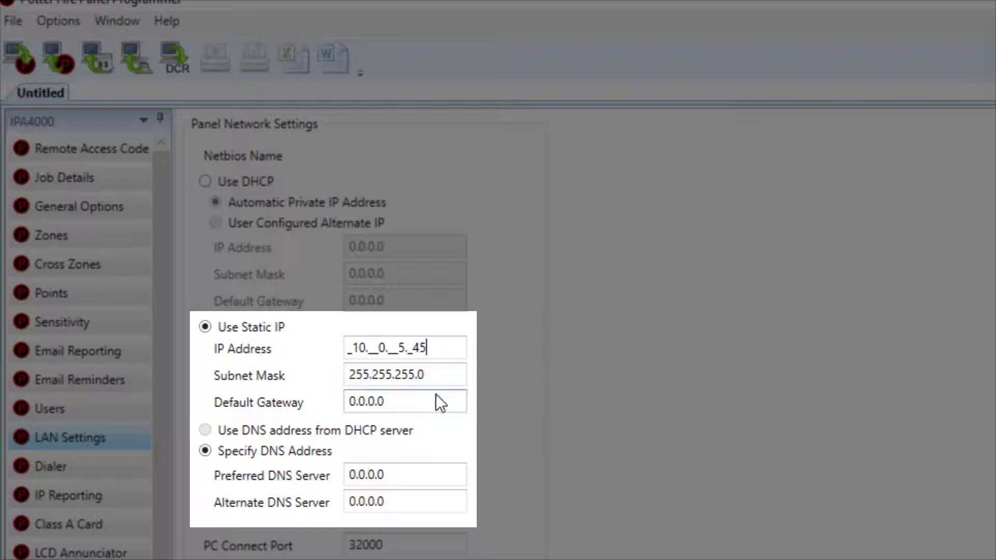
{"action": "mouse_move", "coordinate": [713, 420]}
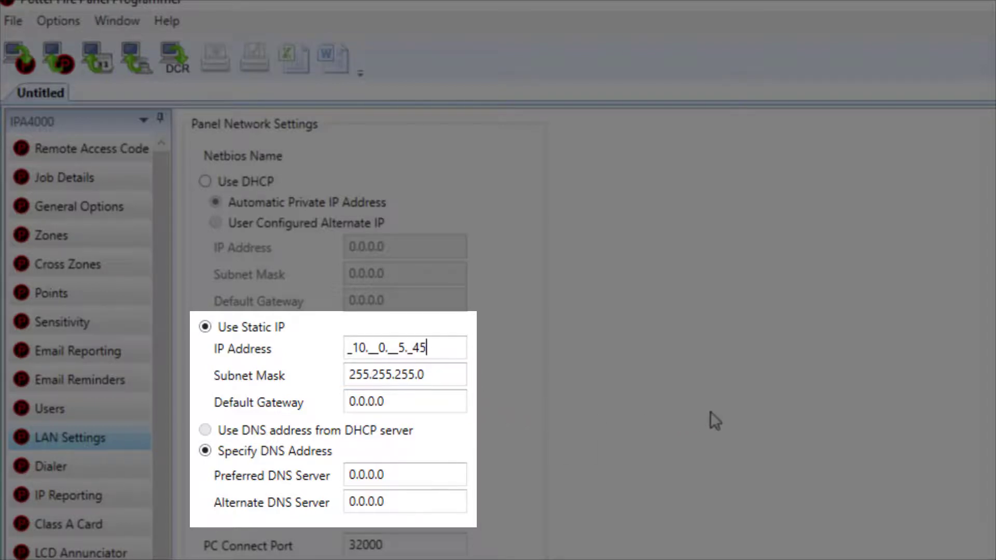
{"action": "mouse_move", "coordinate": [604, 451]}
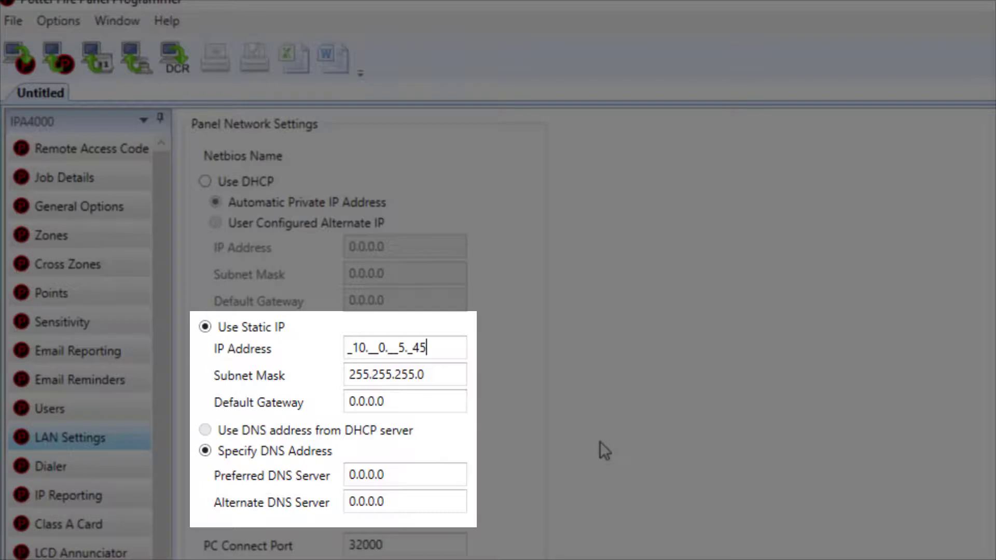
{"action": "mouse_move", "coordinate": [548, 500]}
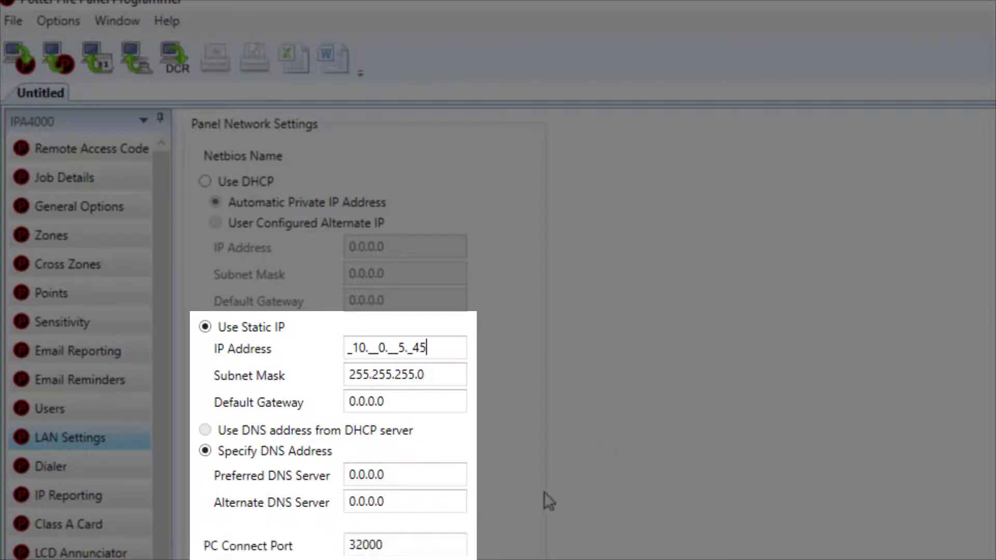
- Replace the PC Connect Port 32000 with 45000
{"action": "left_click", "coordinate": [405, 545]}
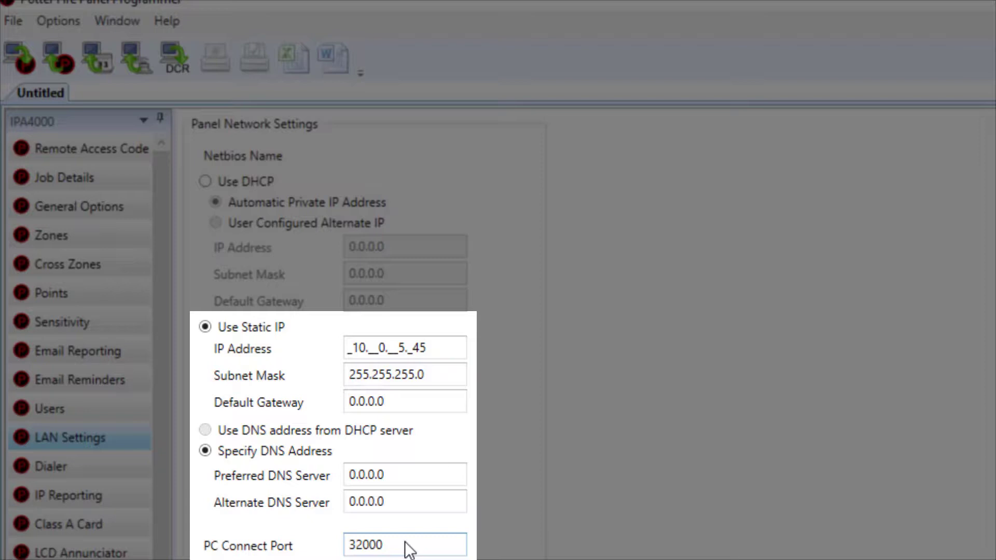
{"action": "left_click", "coordinate": [403, 348]}
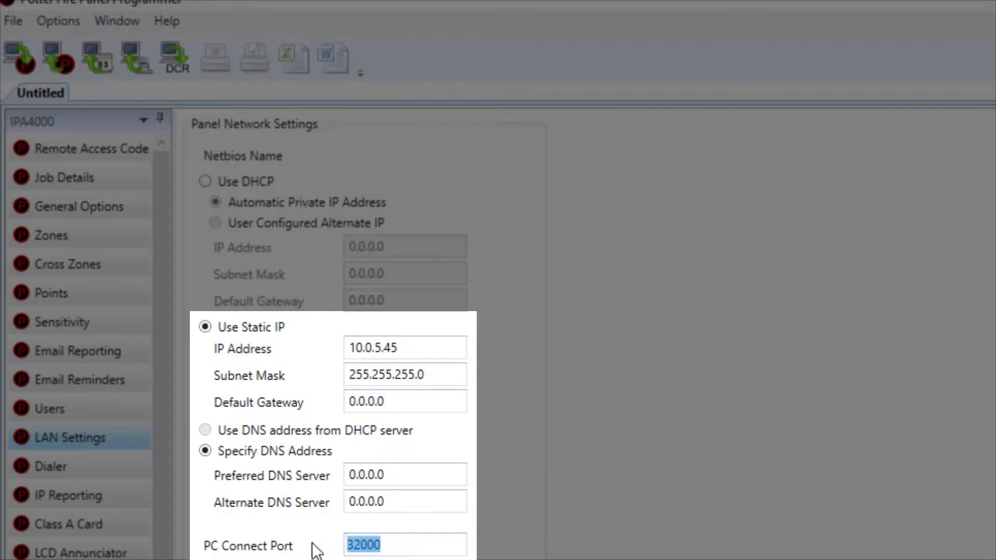
{"action": "type", "text": "45000"}
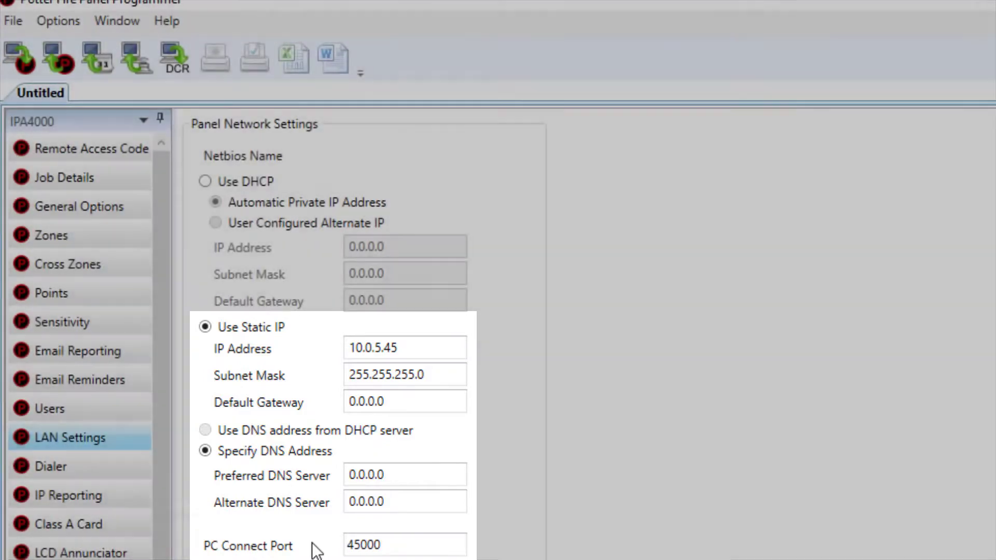